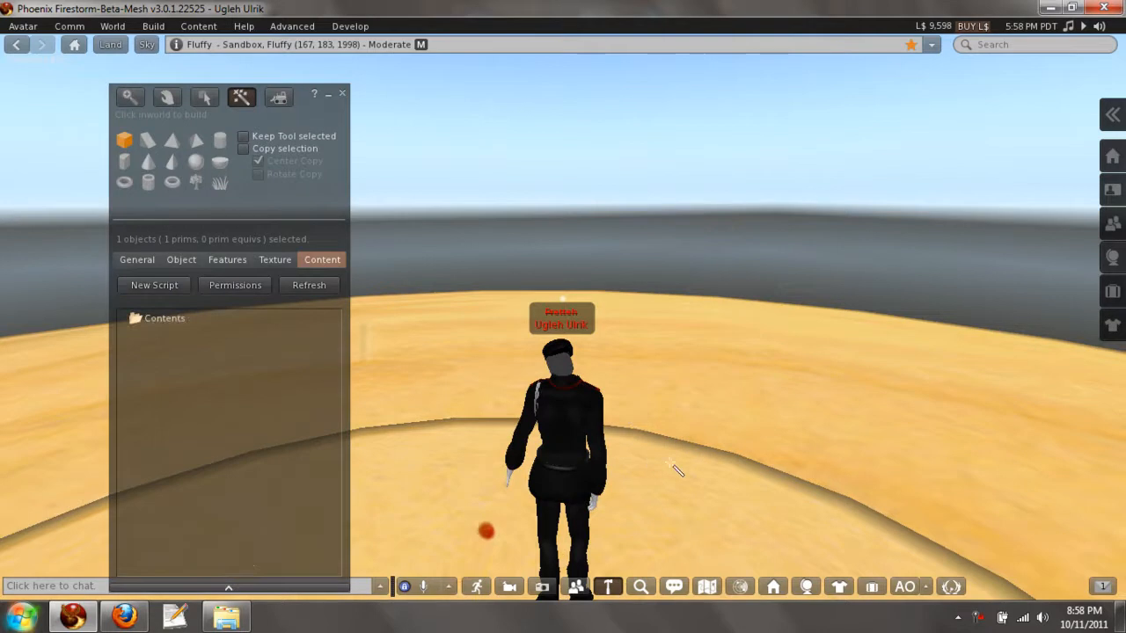
- Edit the rezzed box and add a New Script to its contents
click(204, 97)
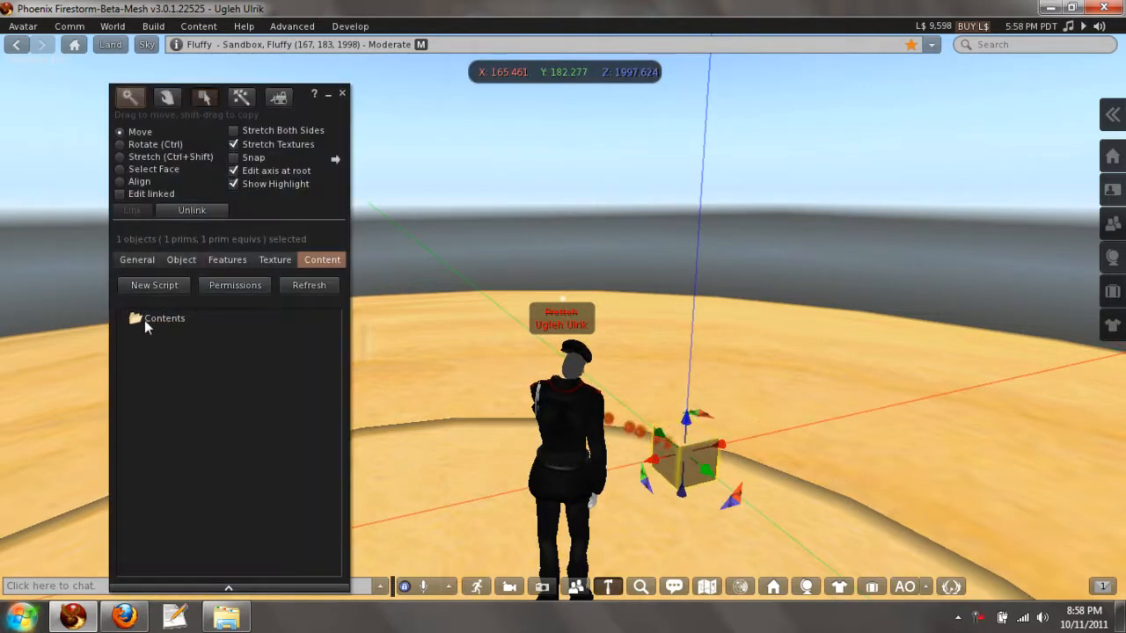
click(154, 285)
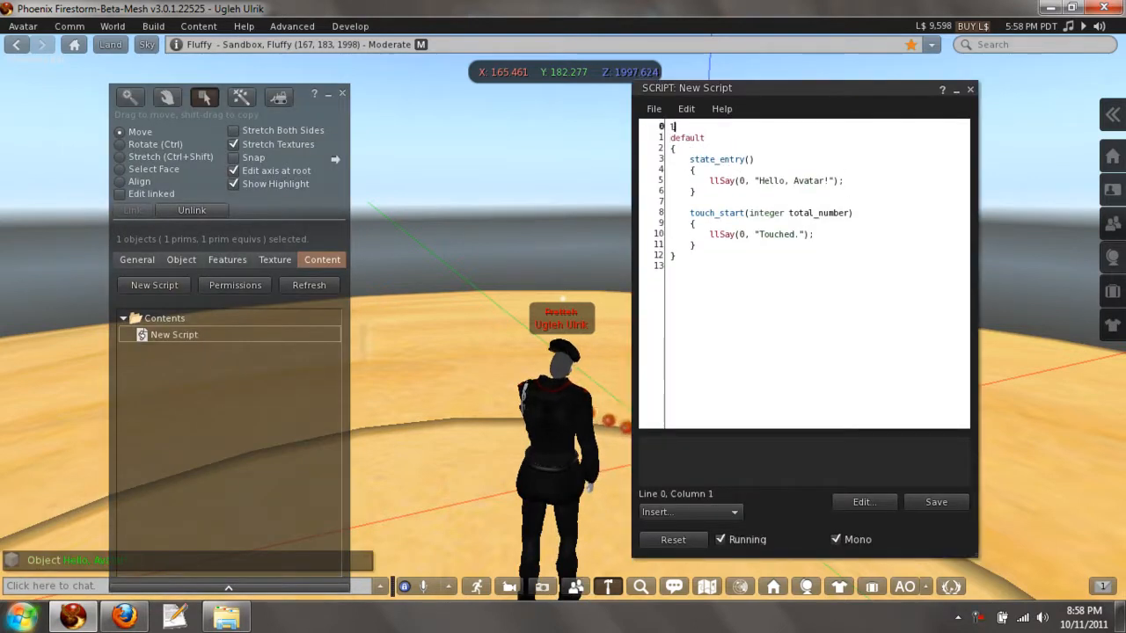
- Declare list Scores = [33, "Brian", 80, "Nick", 99, "Ugleh", 10, "Jack"]; at the top of the script
text(list Scores = [)
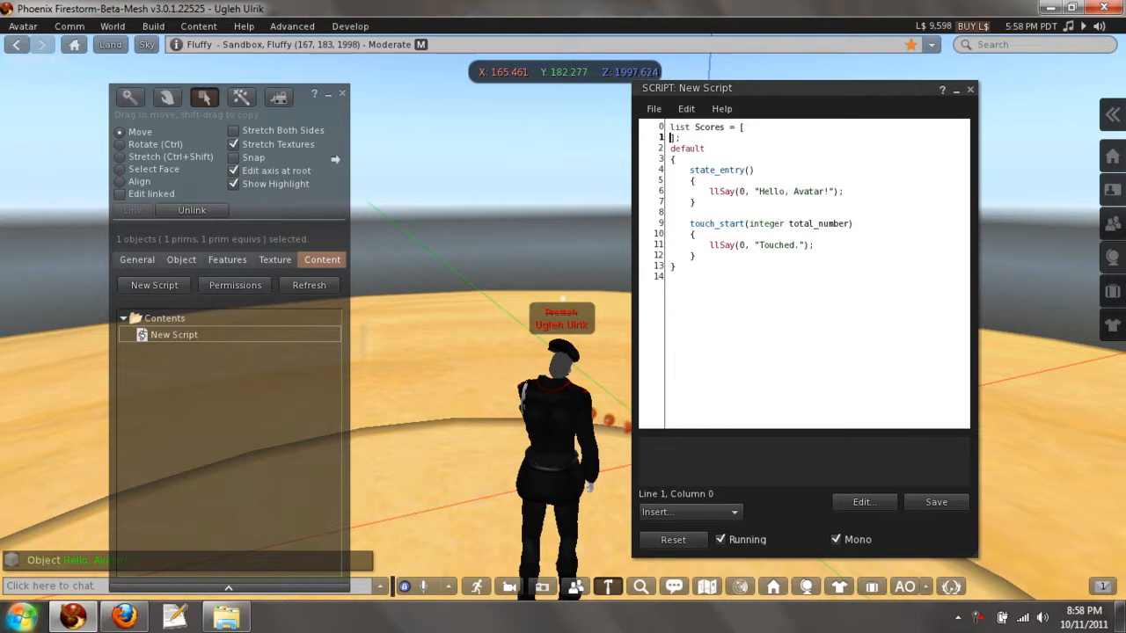
text(33, "Brian",)
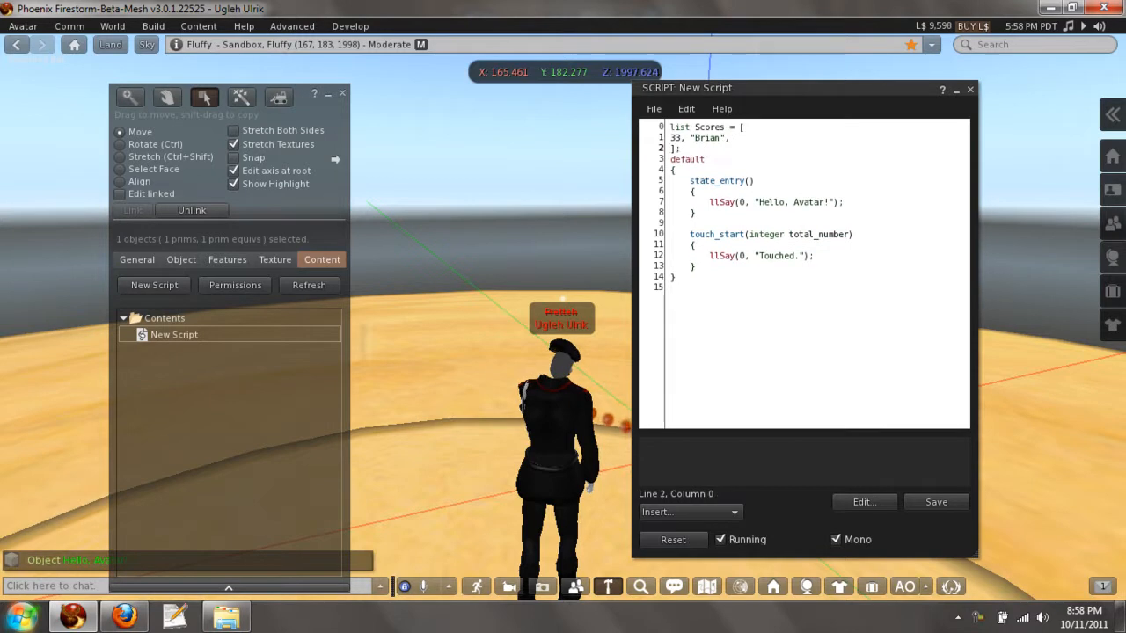
text(80, 1)
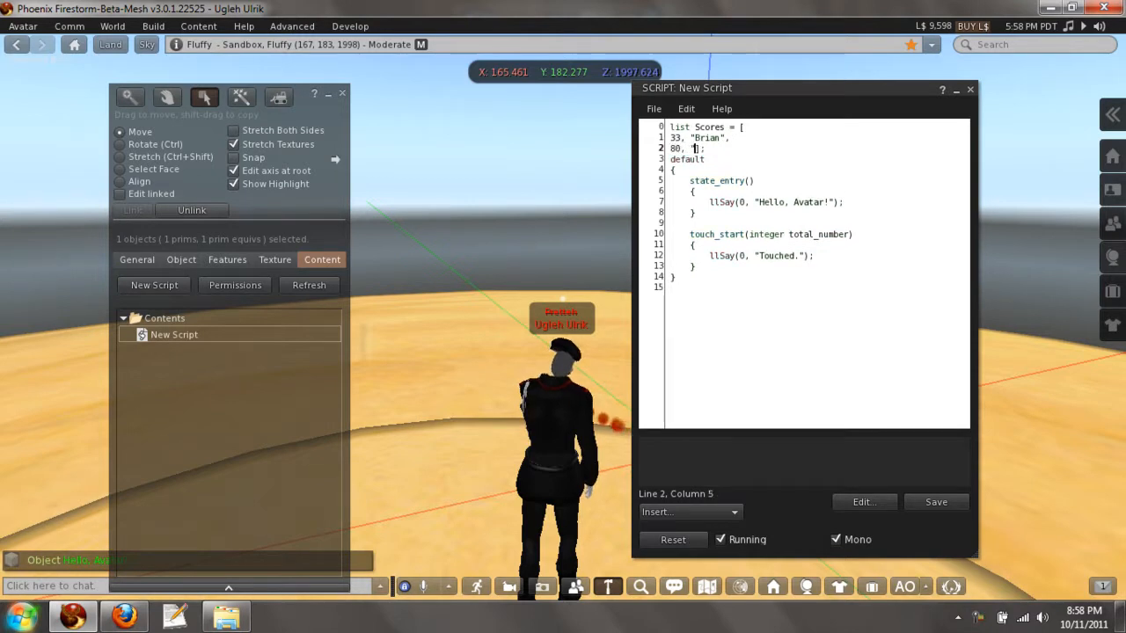
text(Nick",)
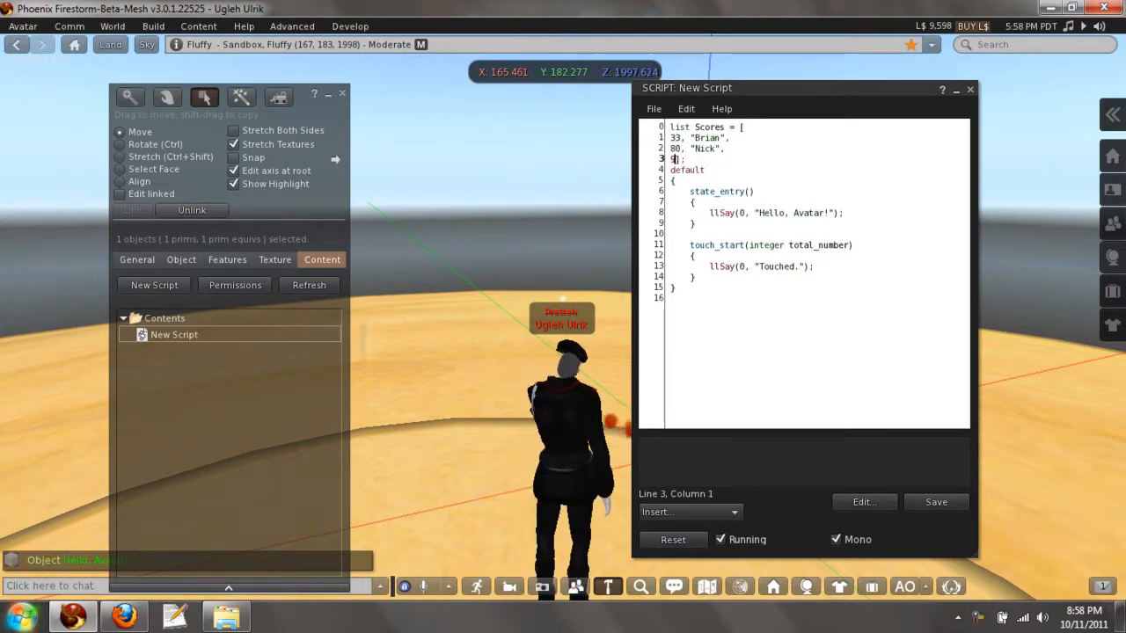
text(99, "Ugleh",)
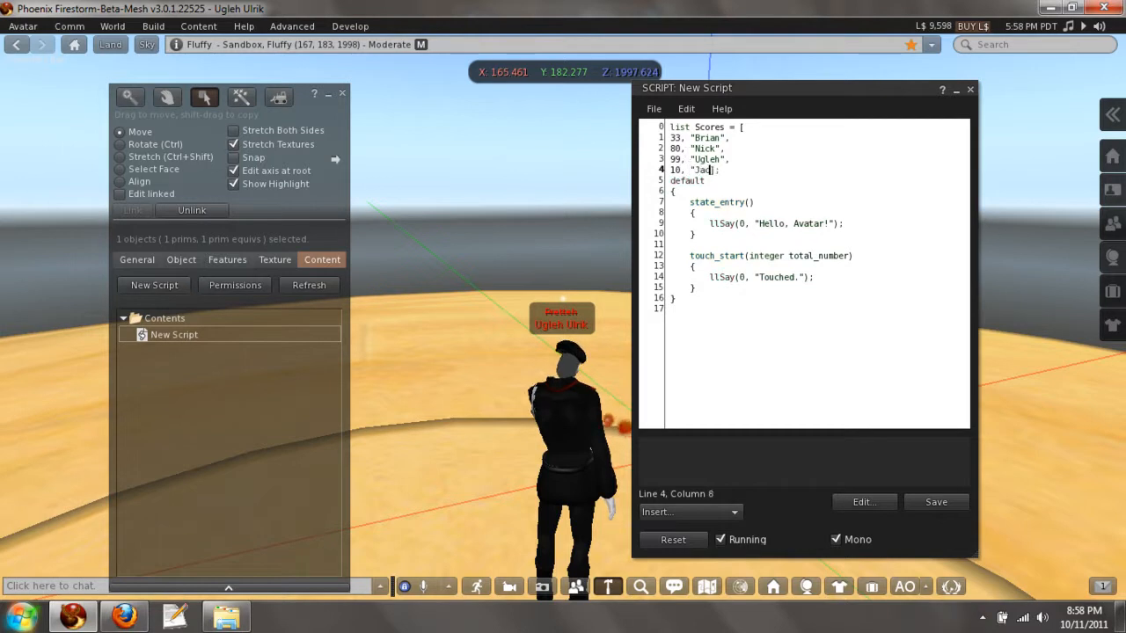
text(ck")
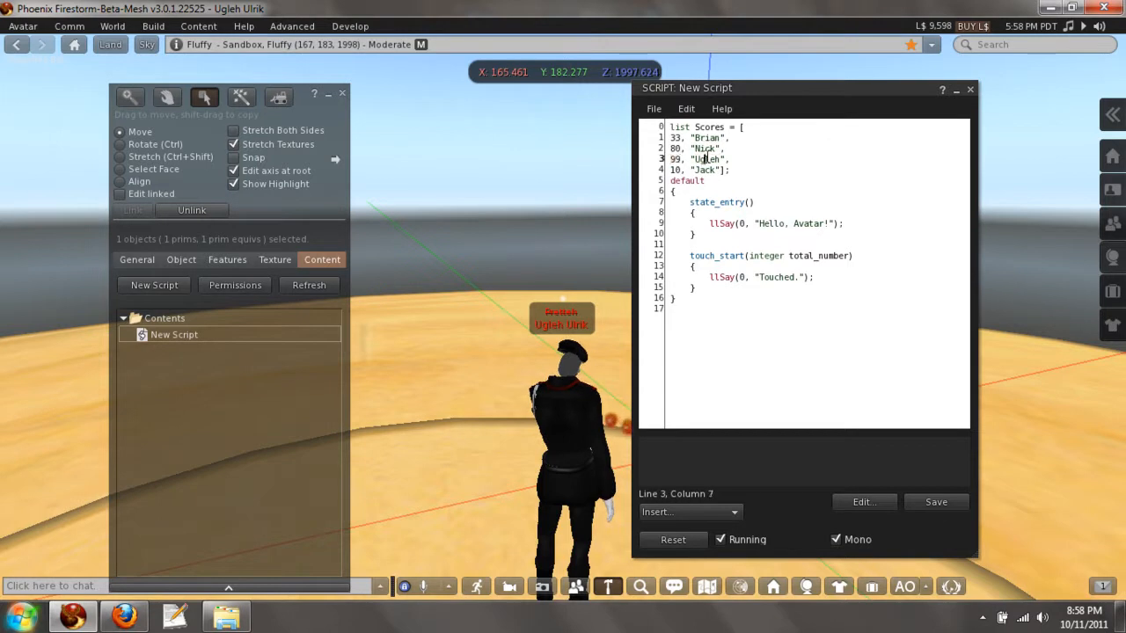
- Highlight score and player-name entries in the Scores list while explaining the pairs
double_click(707, 158)
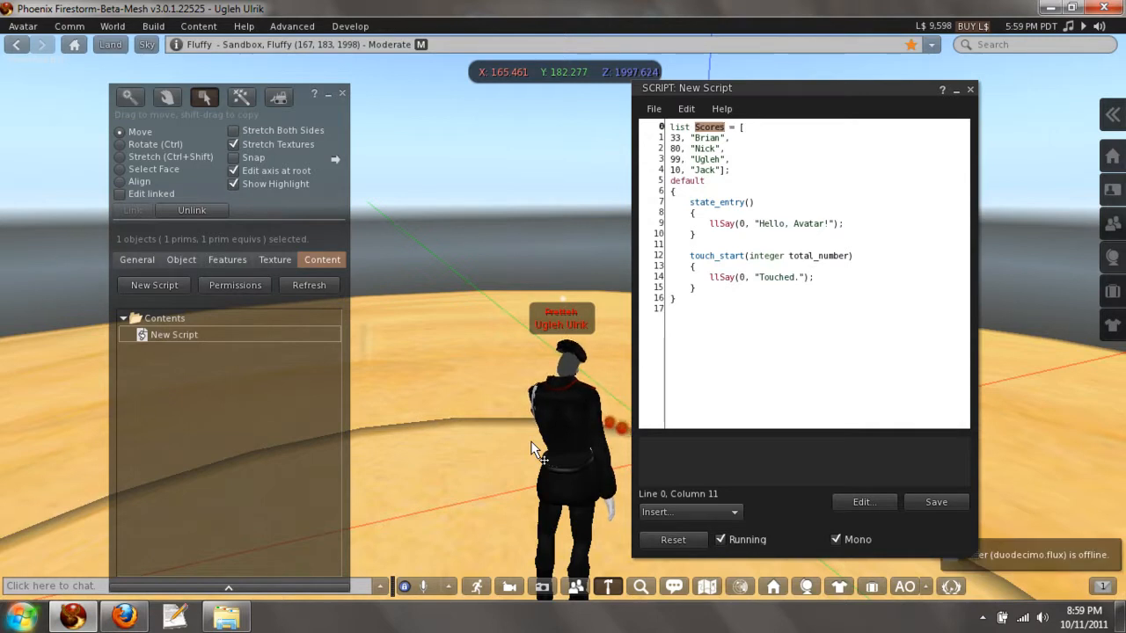
mouse_move(448, 348)
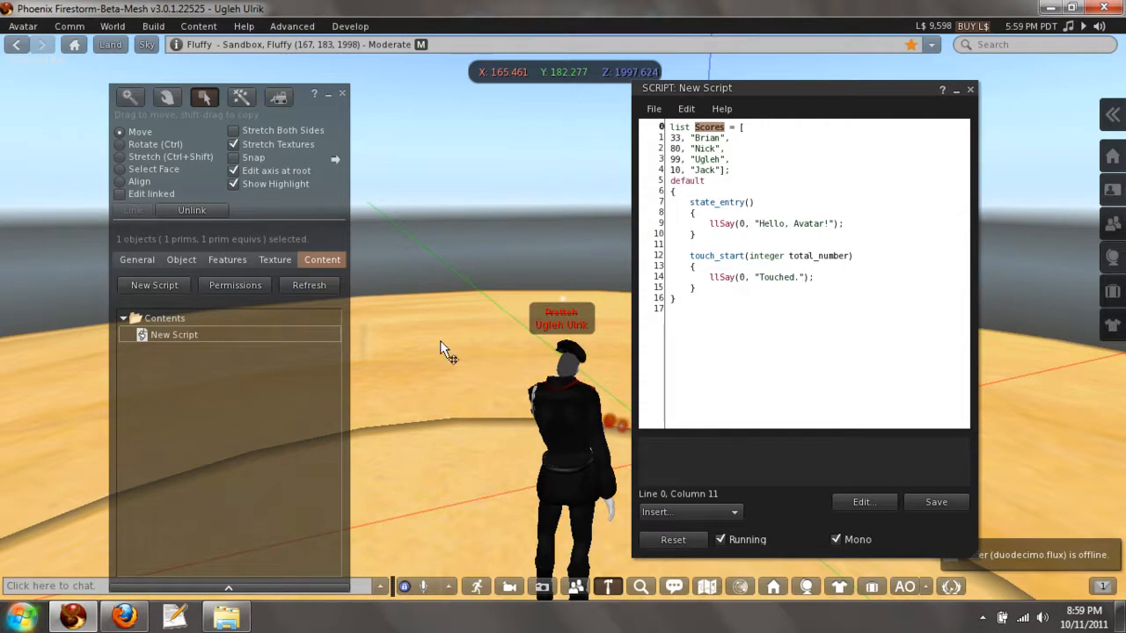
mouse_move(841, 209)
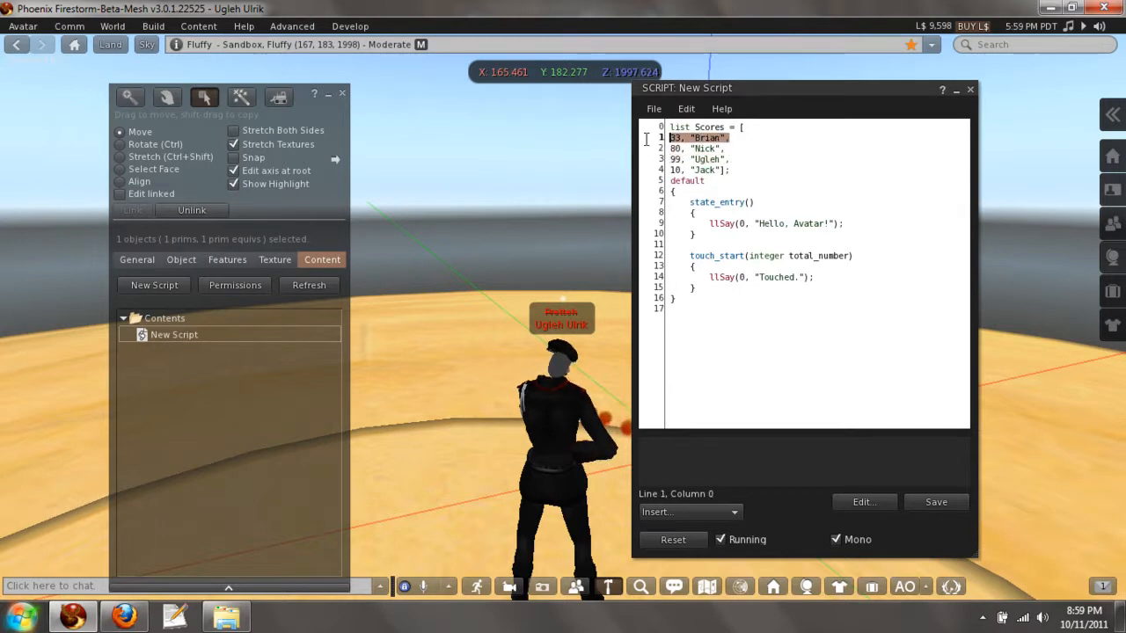
double_click(709, 126)
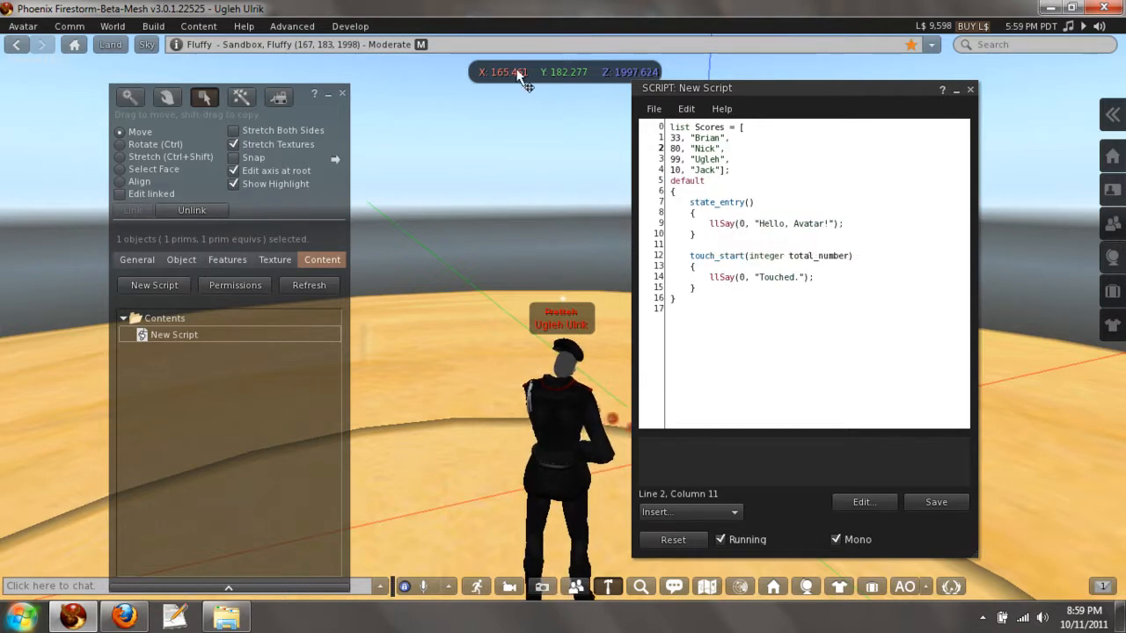
click(703, 159)
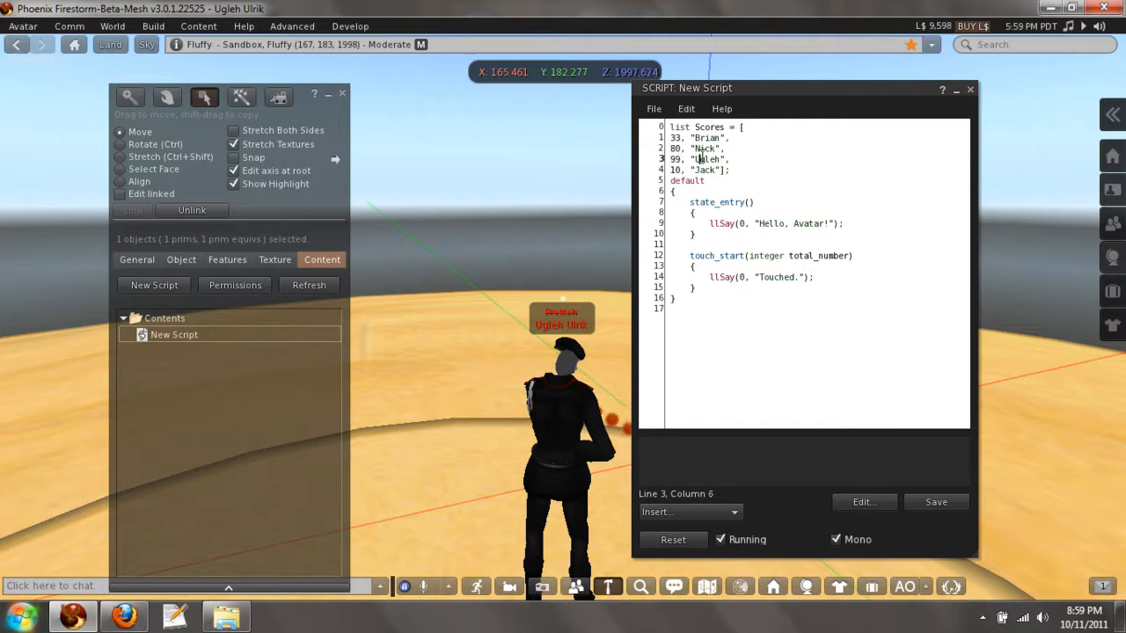
double_click(707, 158)
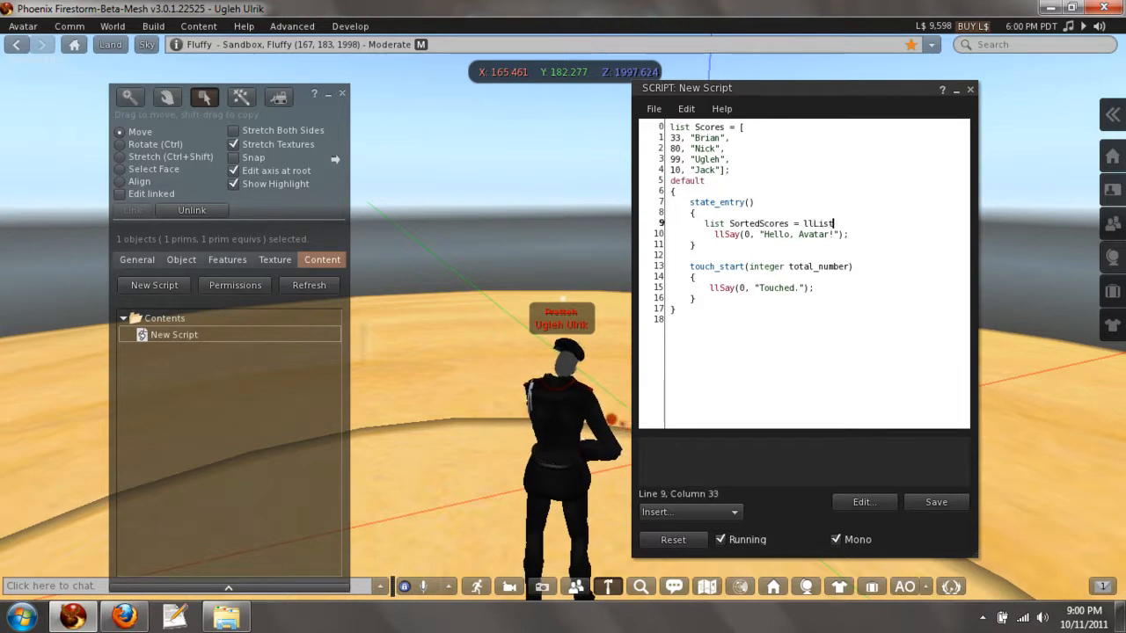
- Complete SortedScores = llListSort(Scores, 2, FALSE); sorting pairs in descending order
text(Sort)
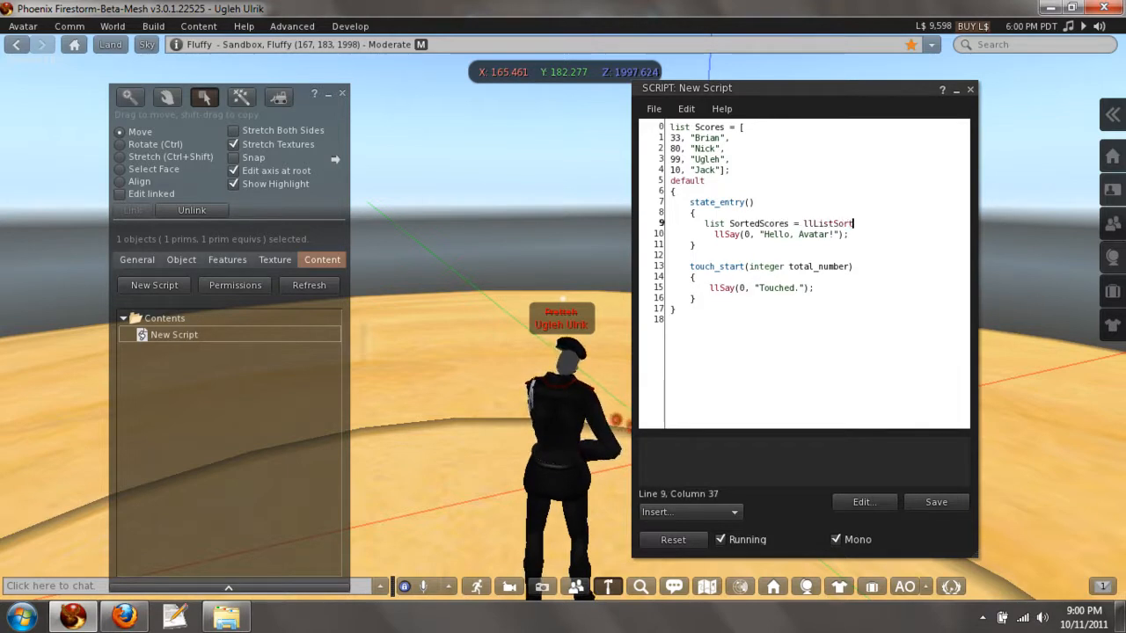
text(($)
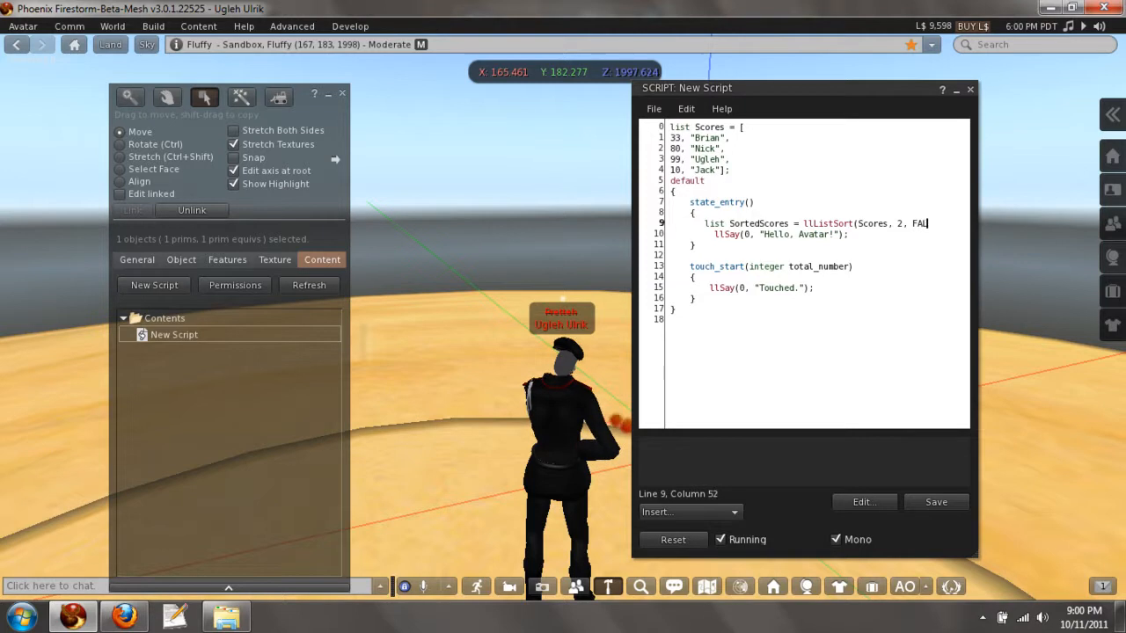
text(SE);)
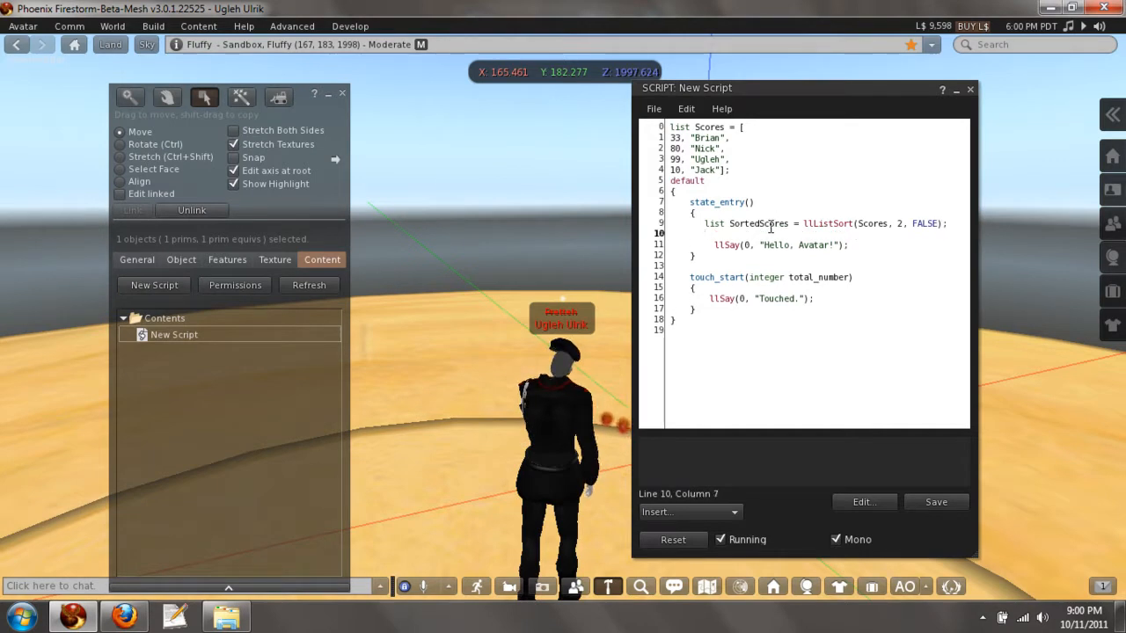
double_click(756, 221)
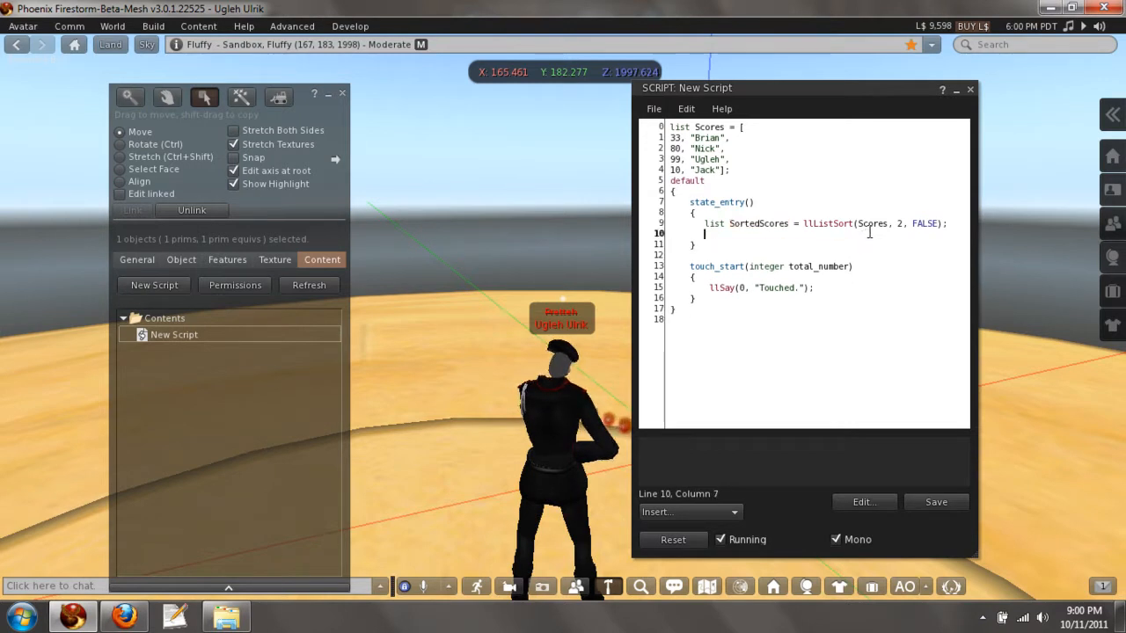
- Declare integer TopScore = llList2Integer(SortedScores, 0); in state_entry
text(integer)
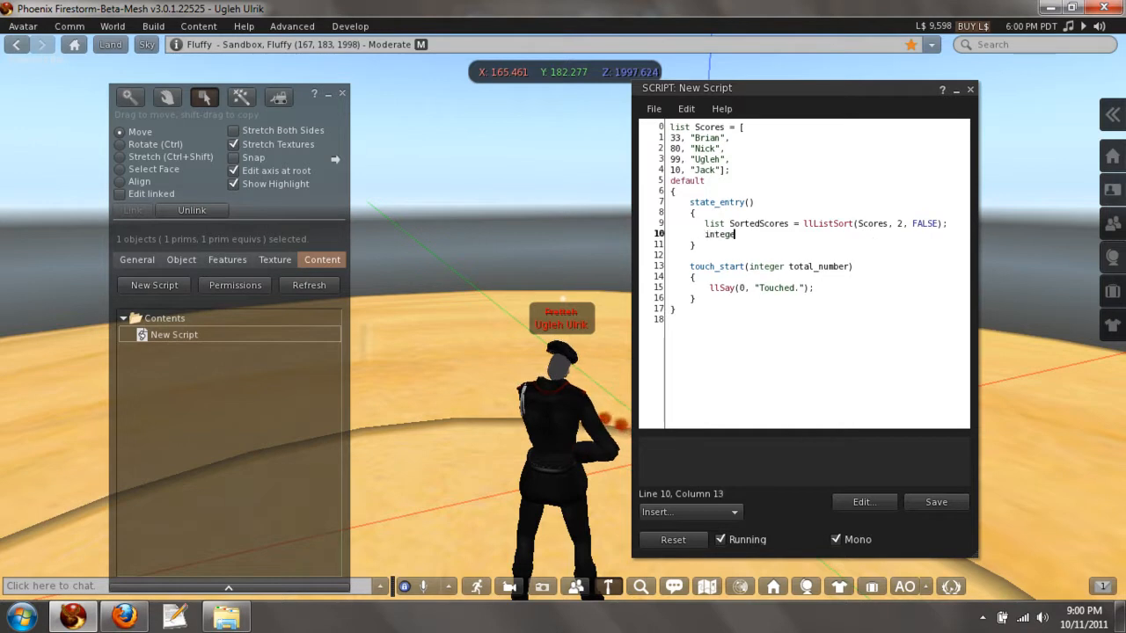
text(TopScore)
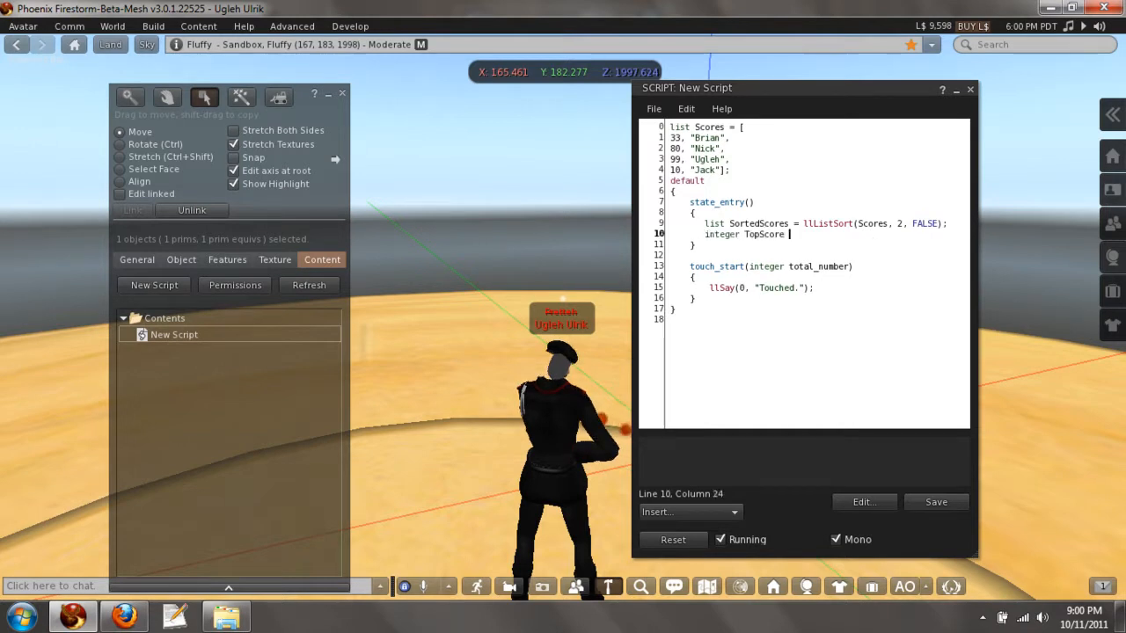
text(llList2Integer()
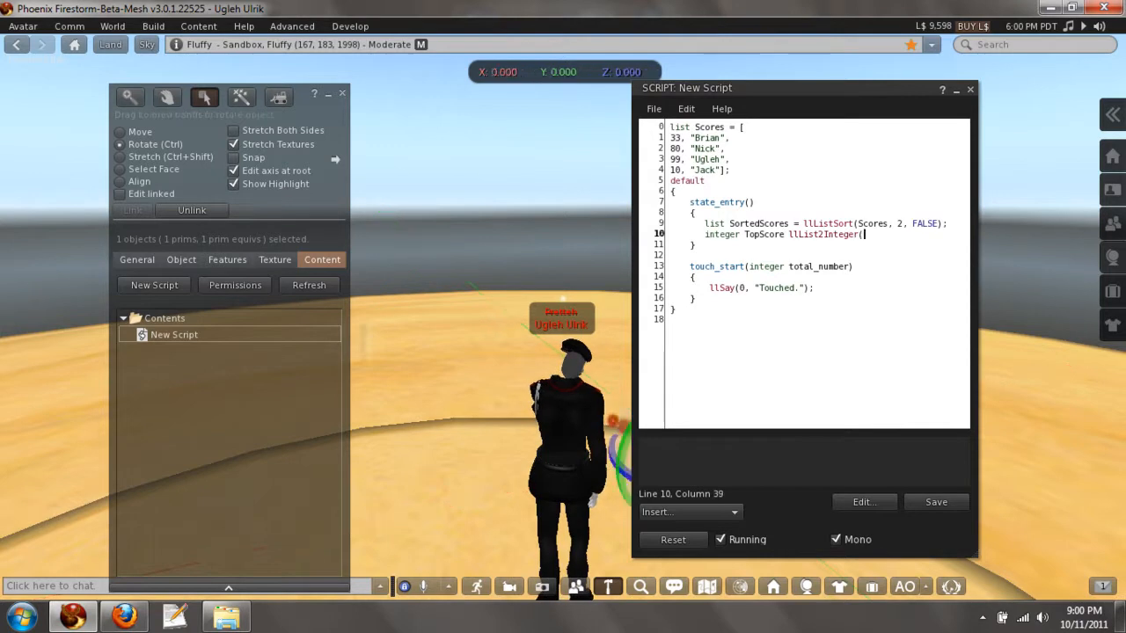
text(SortedScore,)
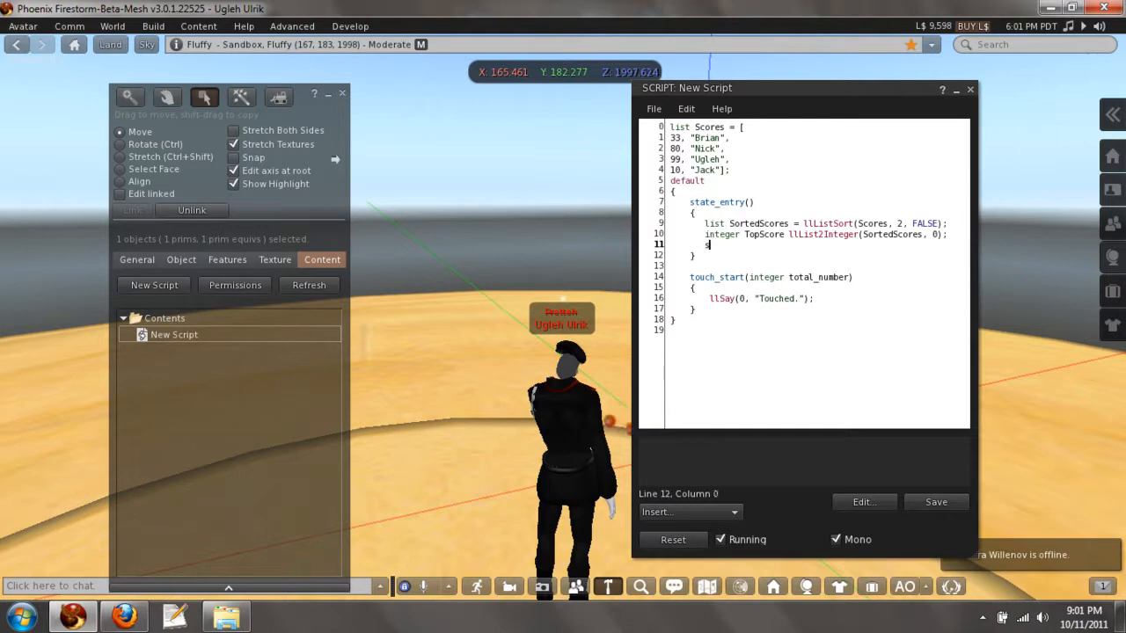
- Declare string TopPlayer = llList2String(SortedScores, 1); below it
text(string)
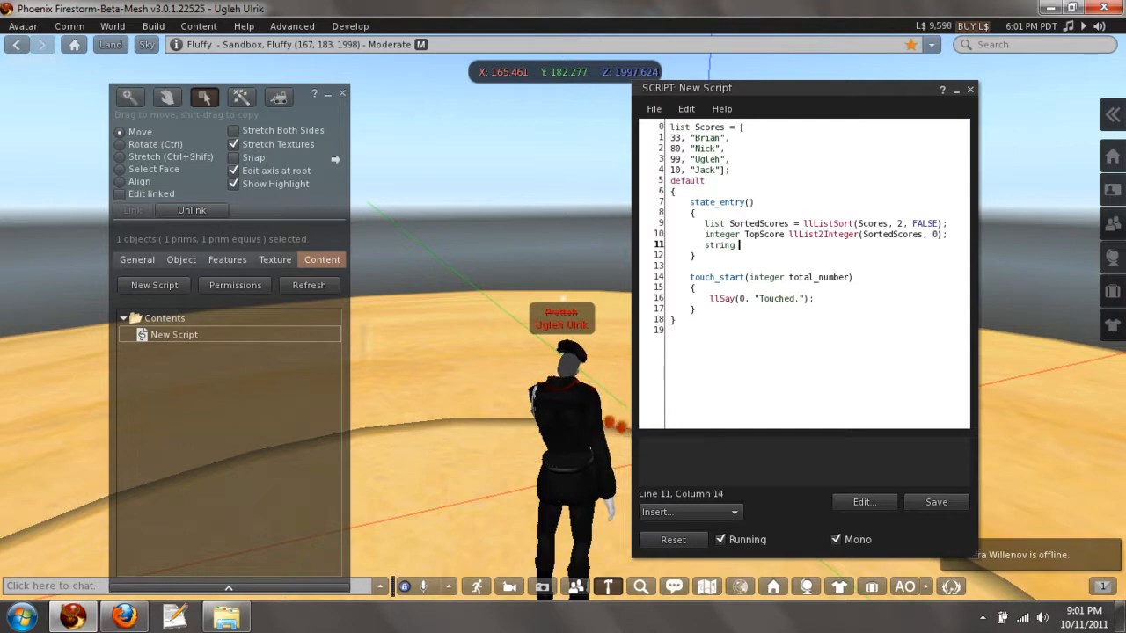
text(TopPlay)
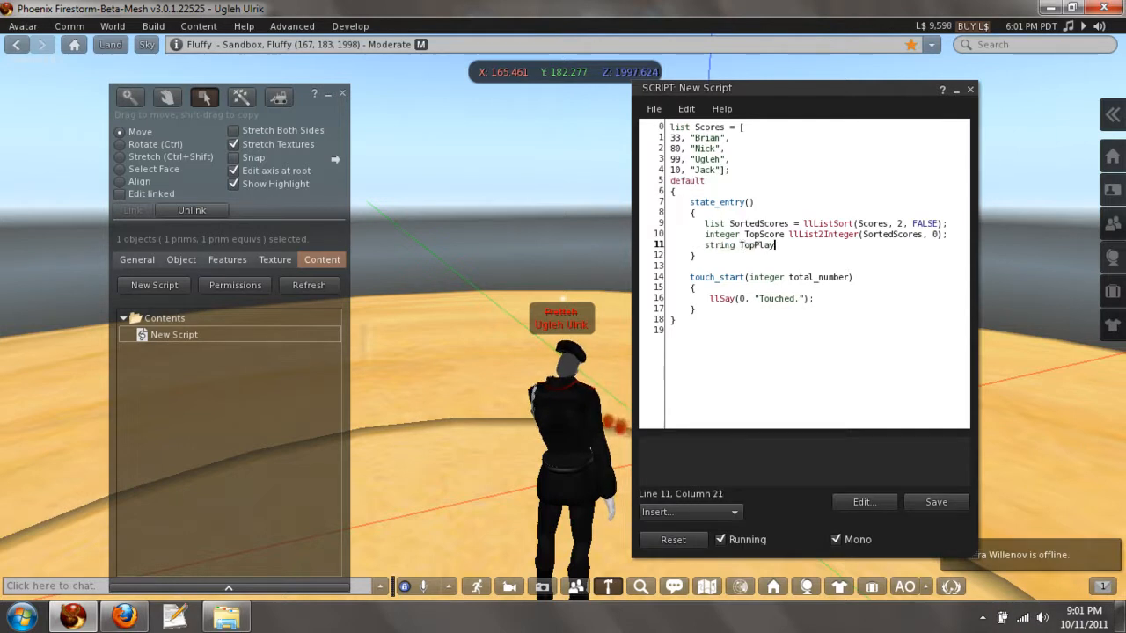
text(er =)
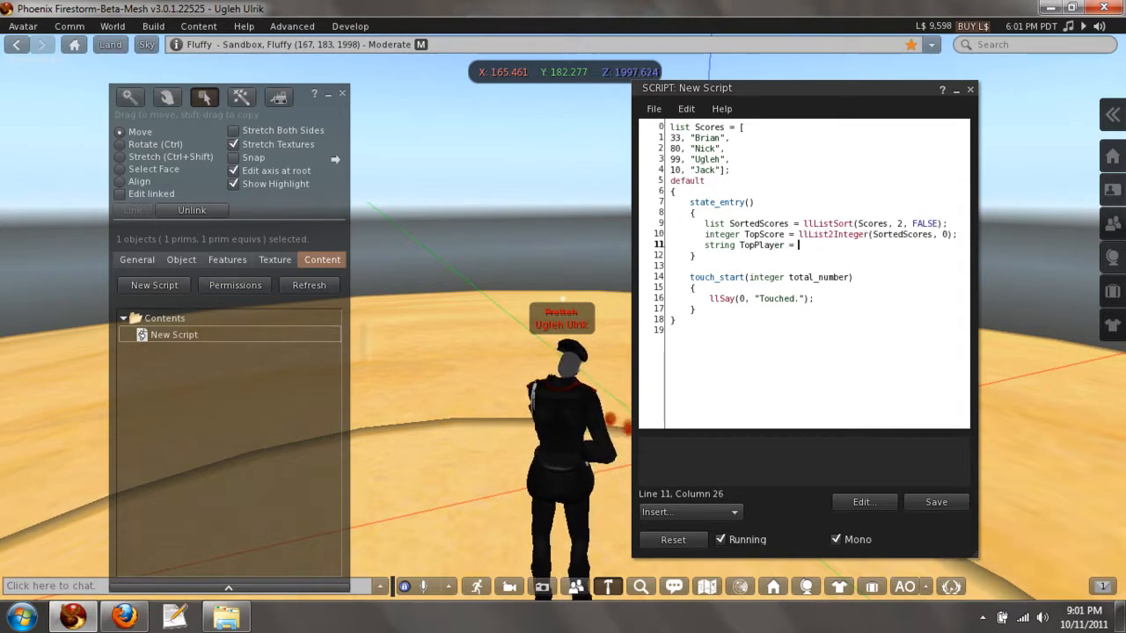
text(llLis)
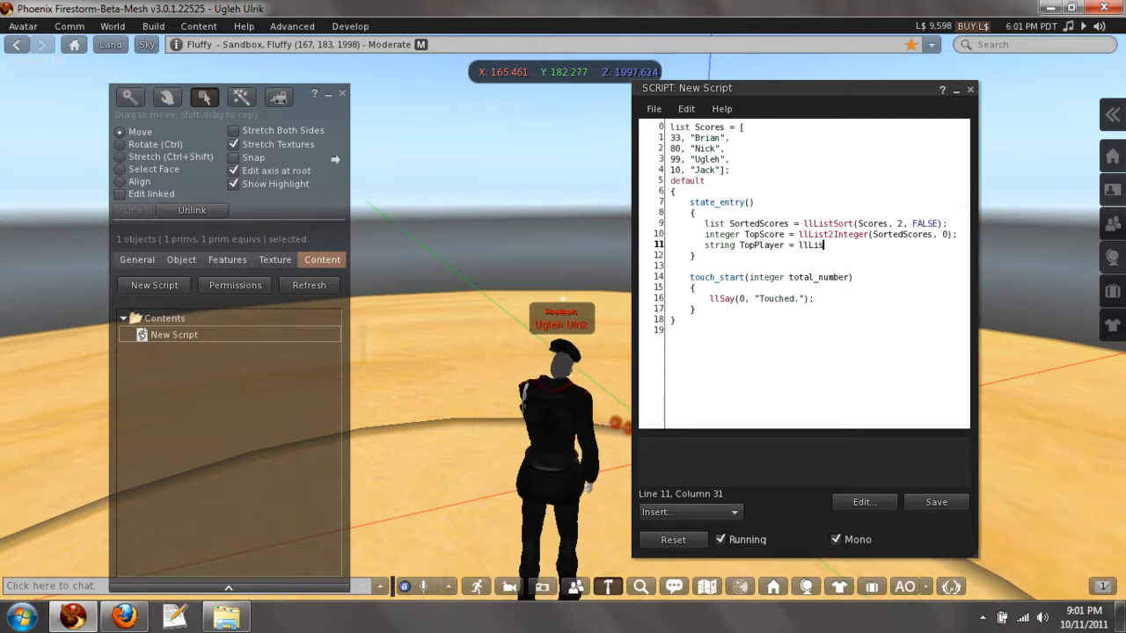
text(t2String)
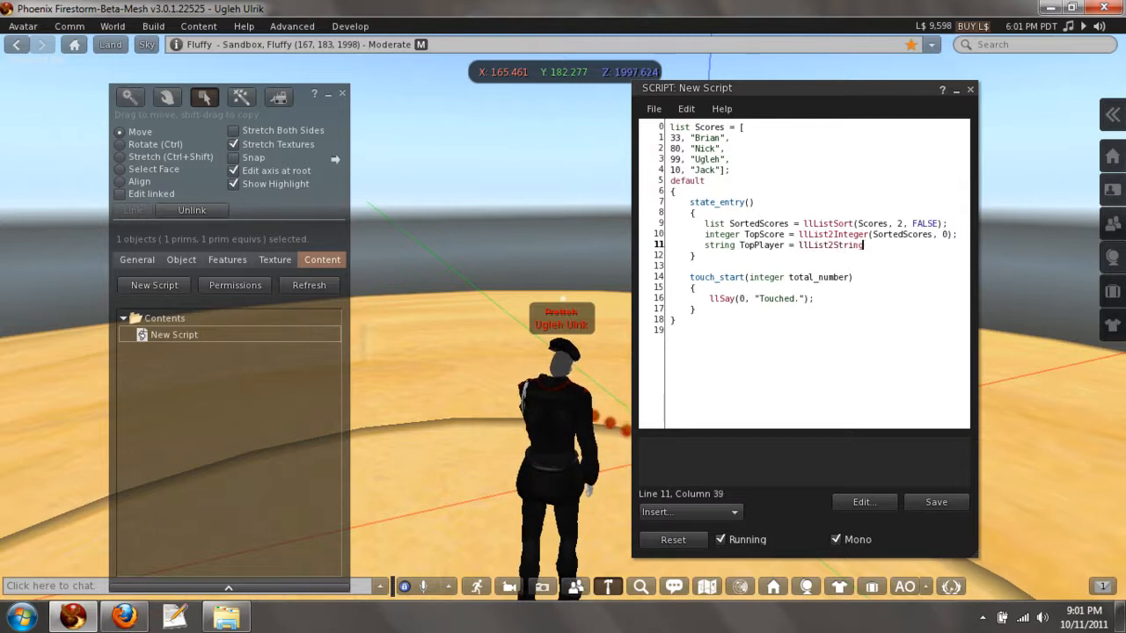
text((SortedScores,d)
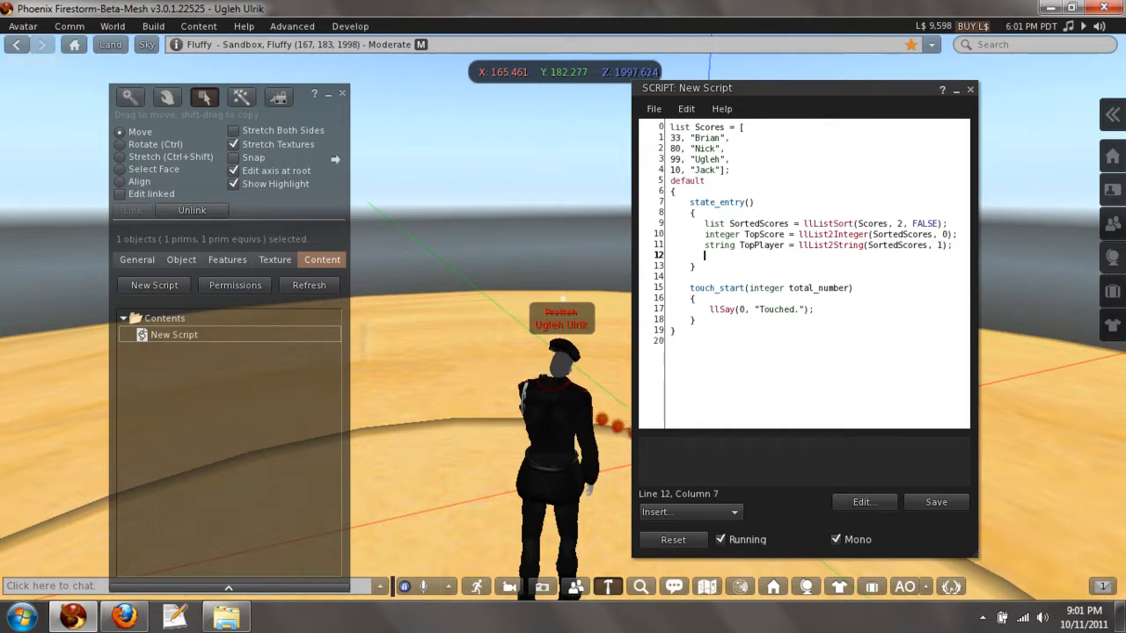
- Write llSay(0, "The Top Scored player is "+TopPlayer+" with "+(string)TopScore+" points");
text(llSay(0, ")
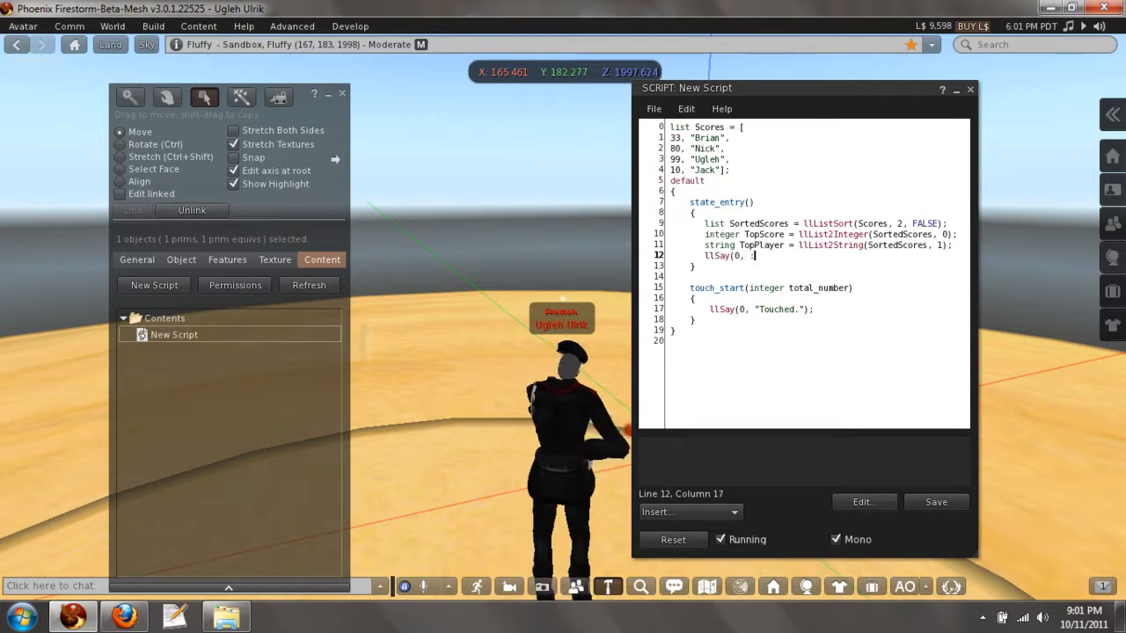
text(The Top Scored player is)
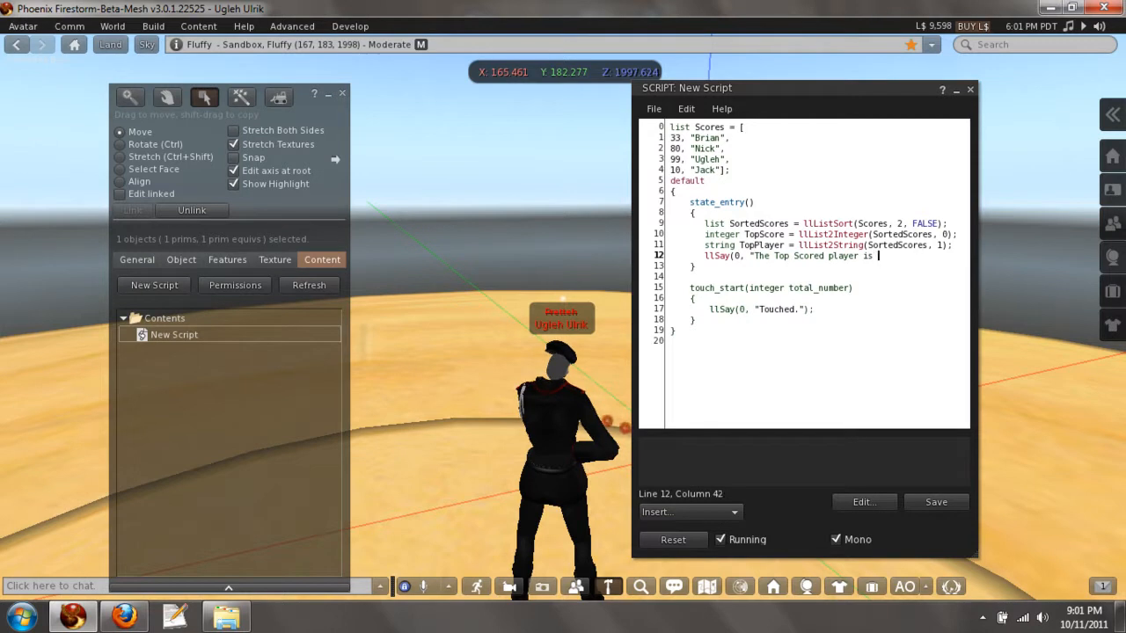
text(+TopPla)
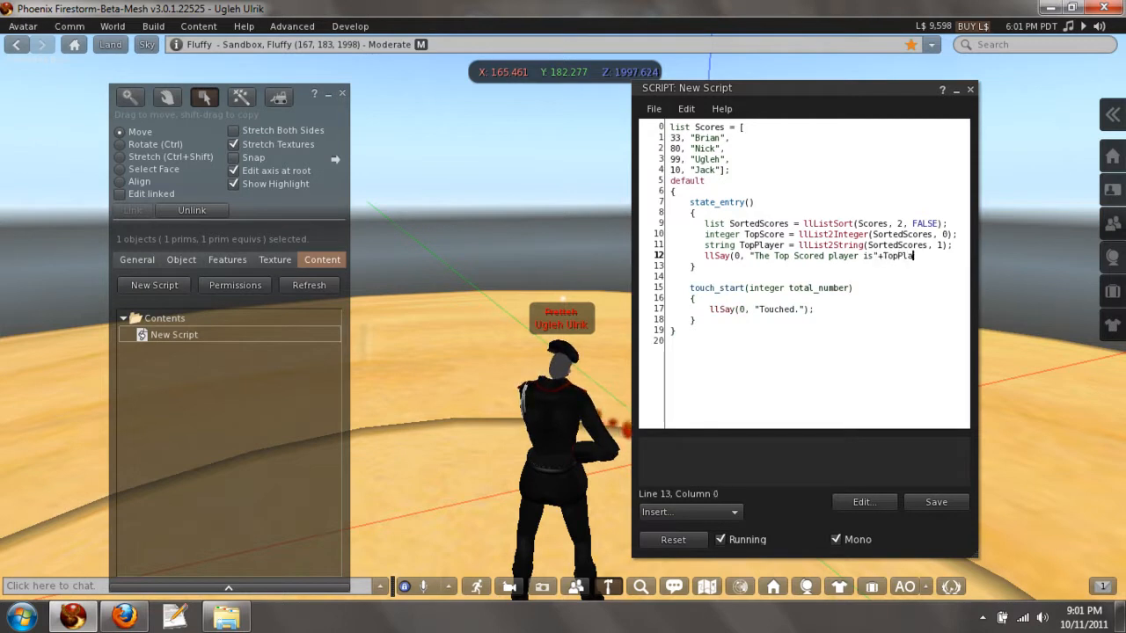
text(yer+)
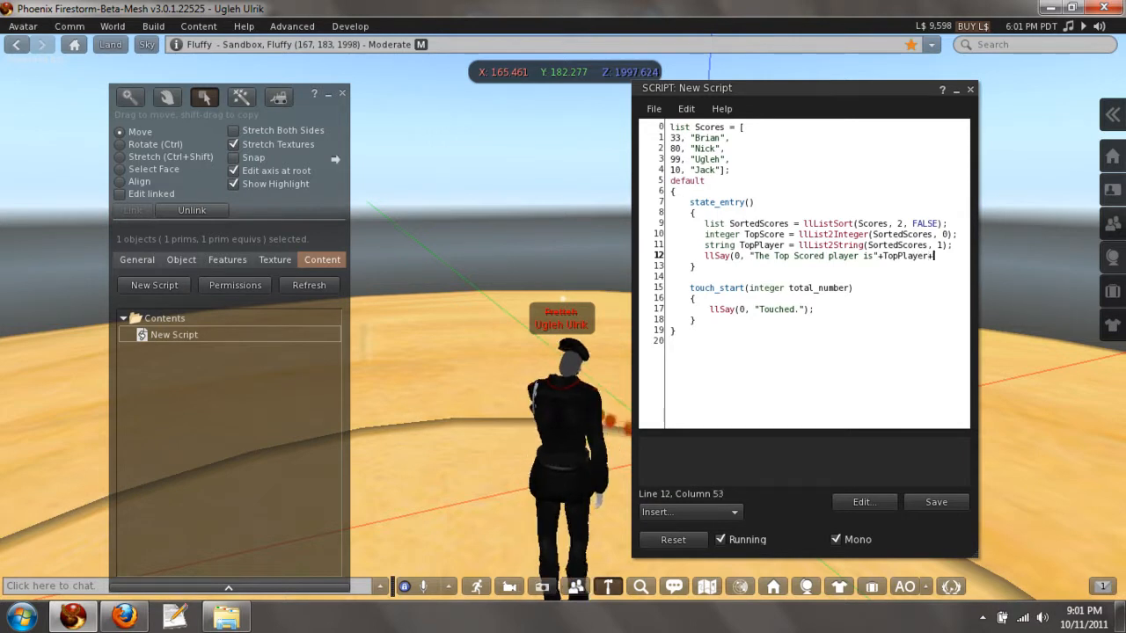
text(" with)
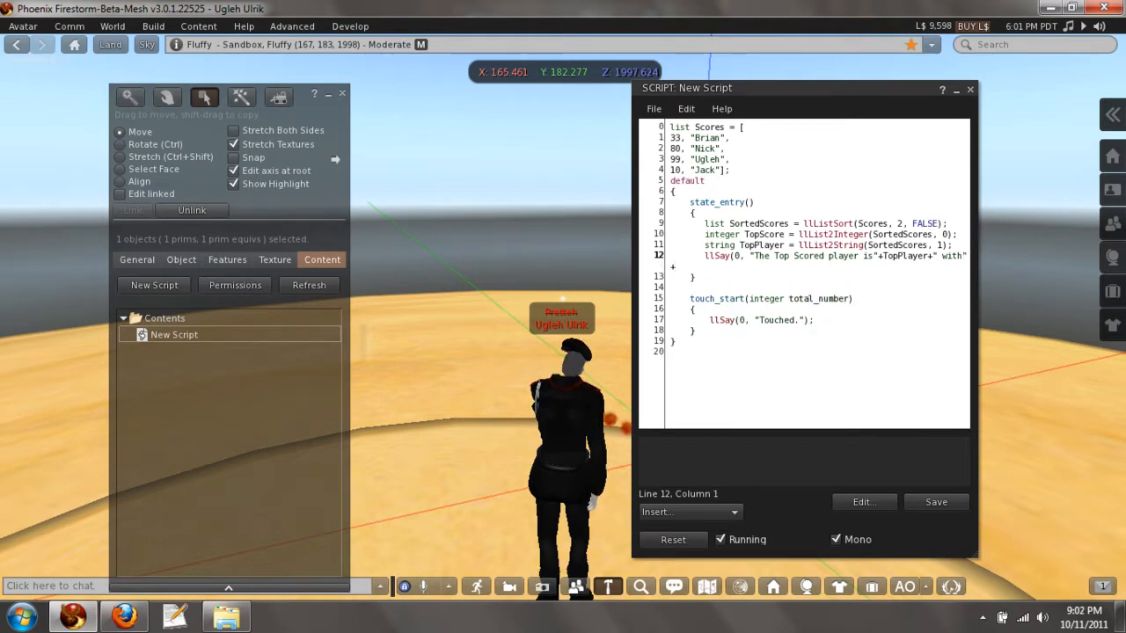
text(+(string)
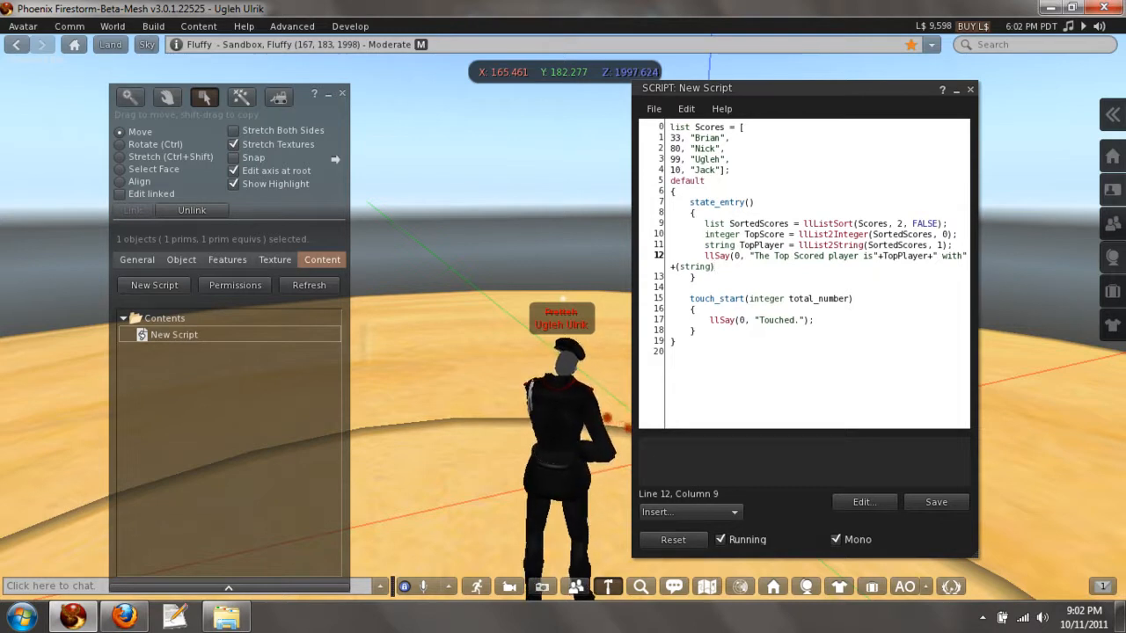
text(TopScore+ " points");)
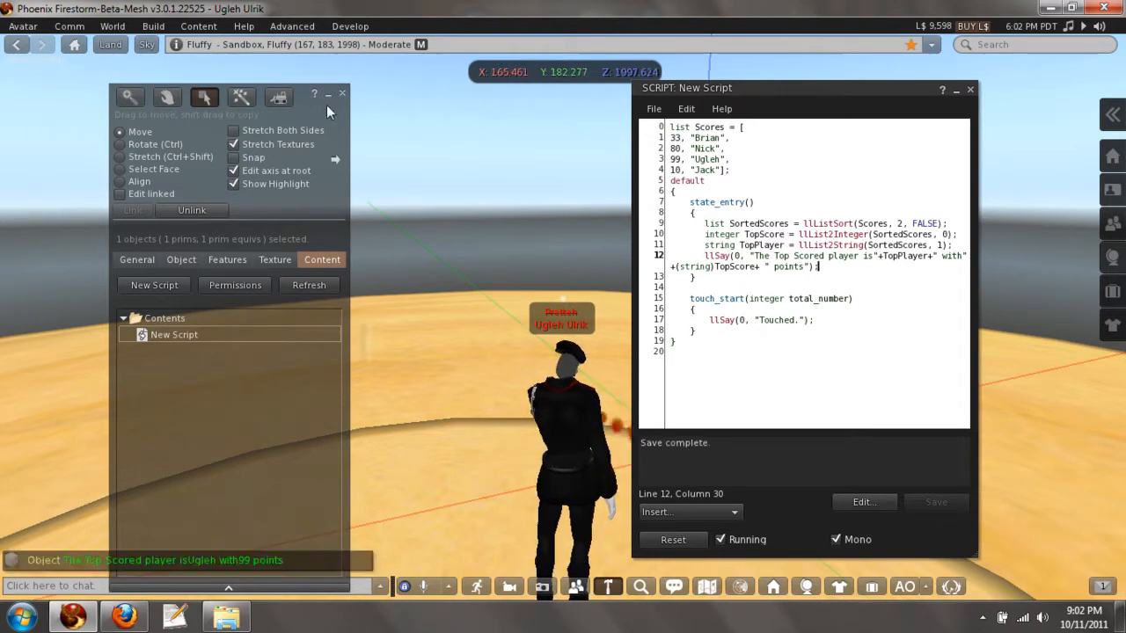
- Close the object editing panel and return to the chat message line in the script editor
click(341, 95)
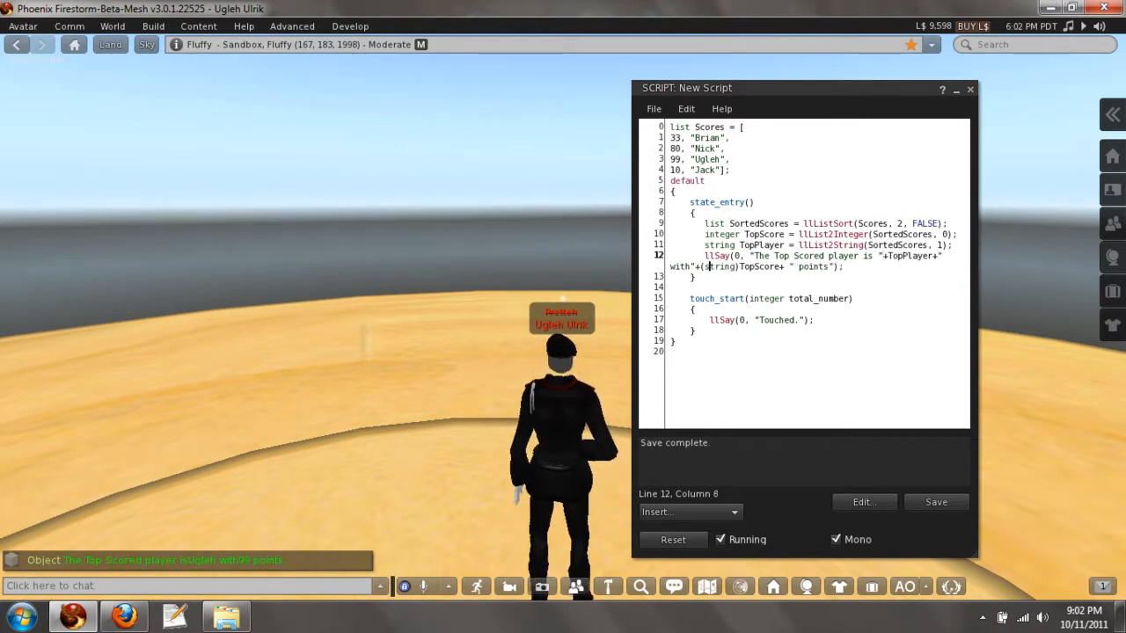
click(935, 501)
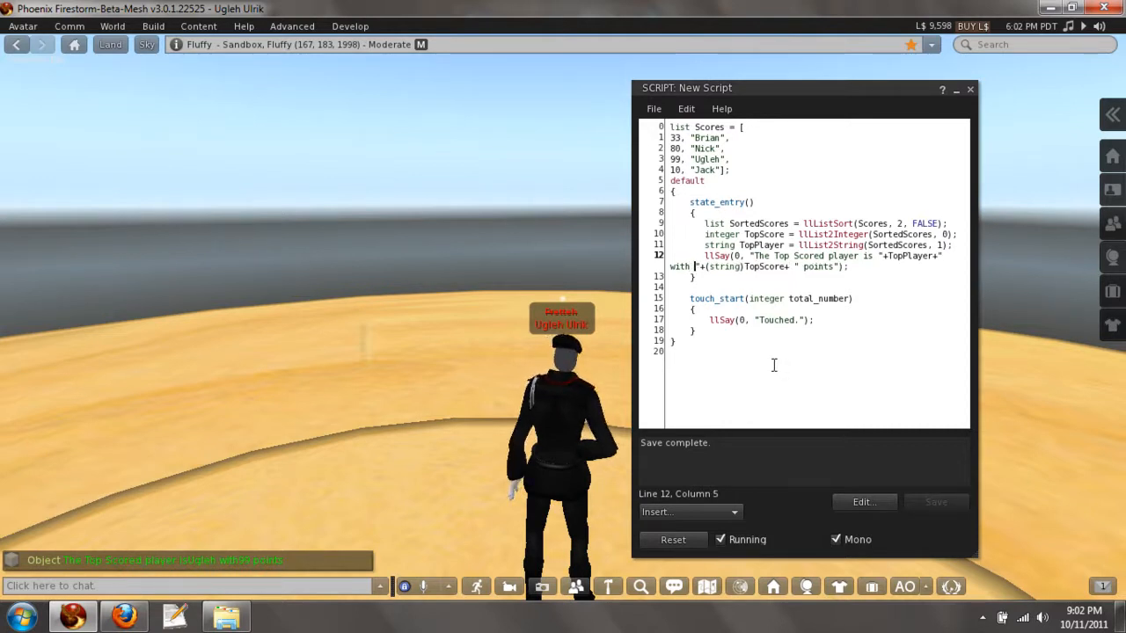
mouse_move(348, 475)
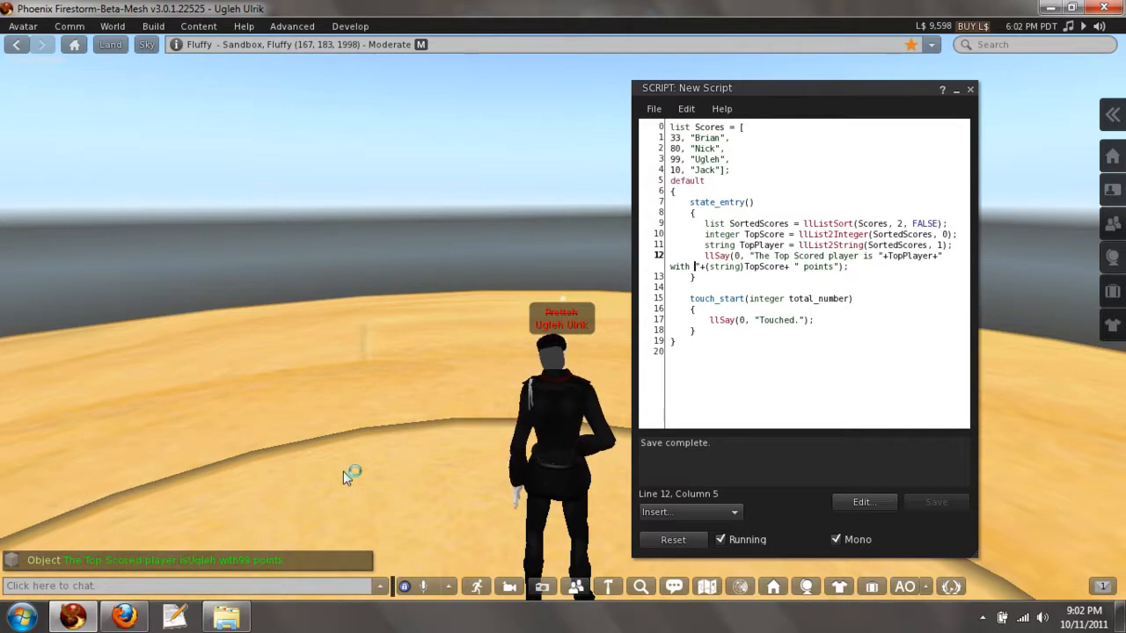